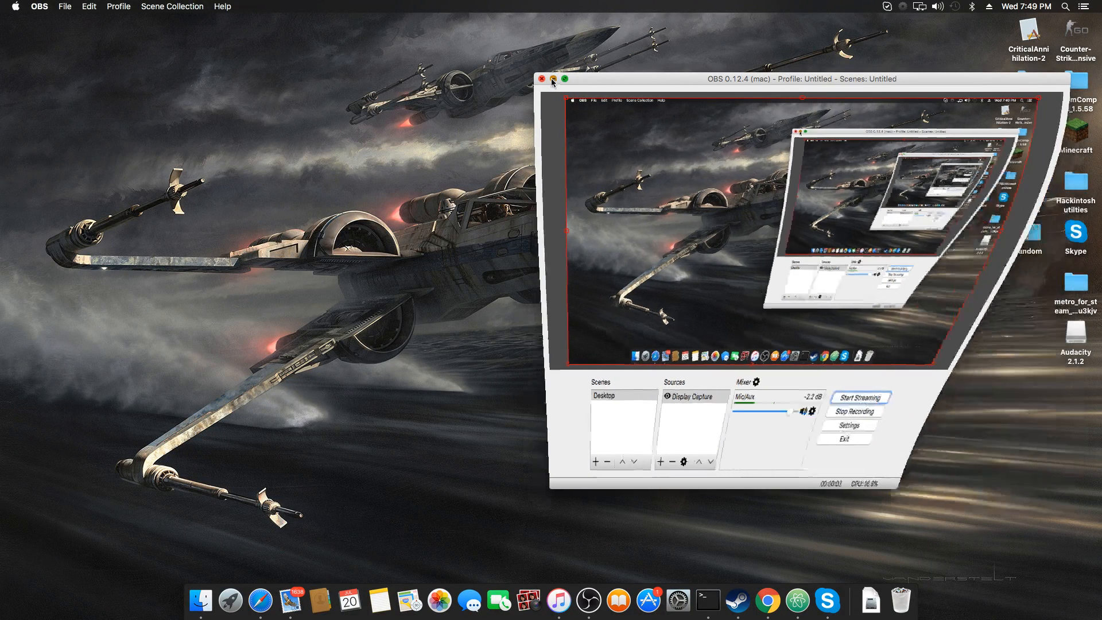
# Step: Hide the OBS window and start a new private Safari window from the Dock
pyautogui.click(543, 79)
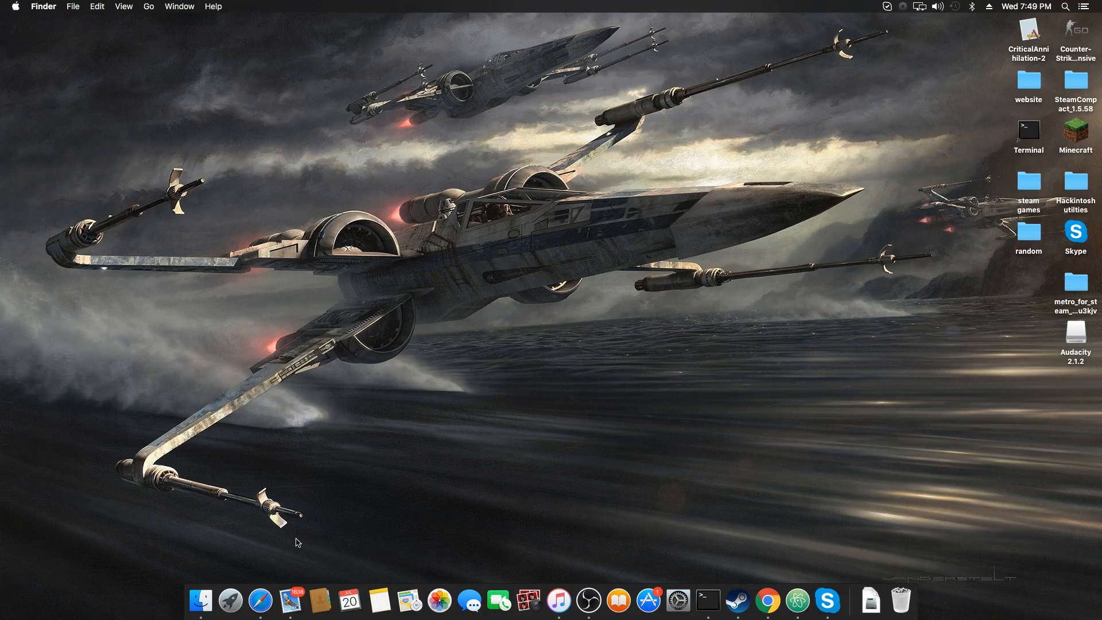
pyautogui.moveTo(383, 529)
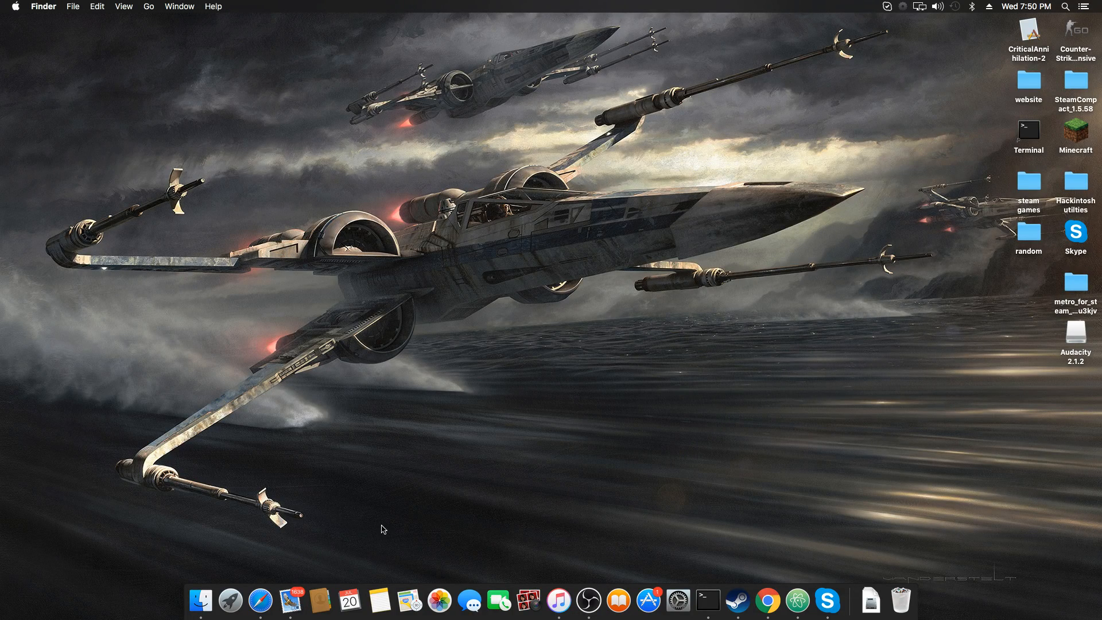
pyautogui.moveTo(793, 518)
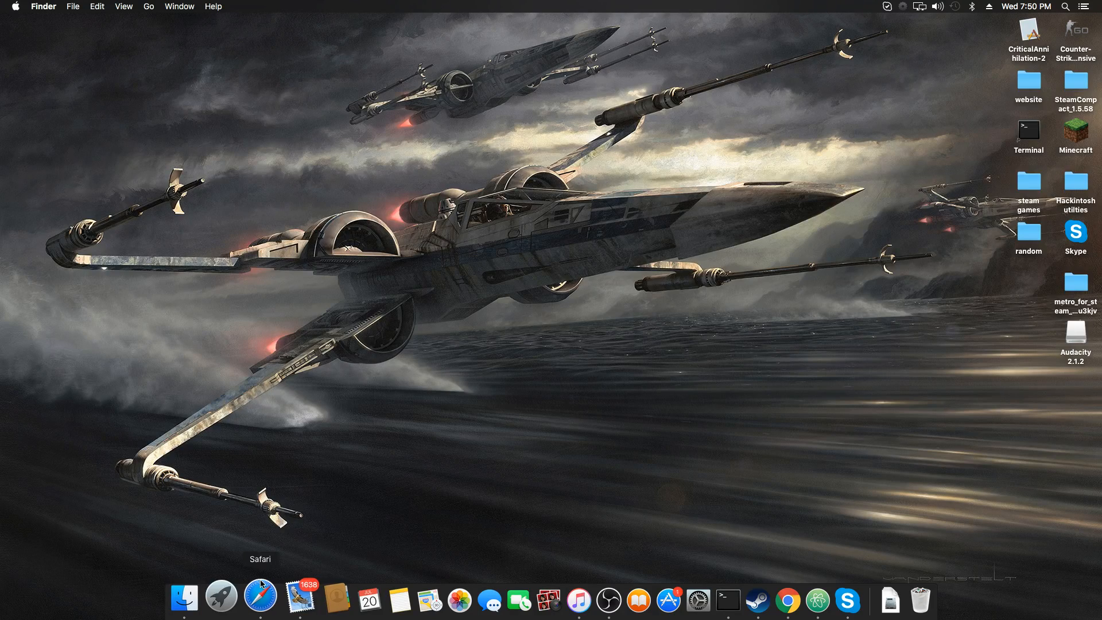
pyautogui.moveTo(916, 532)
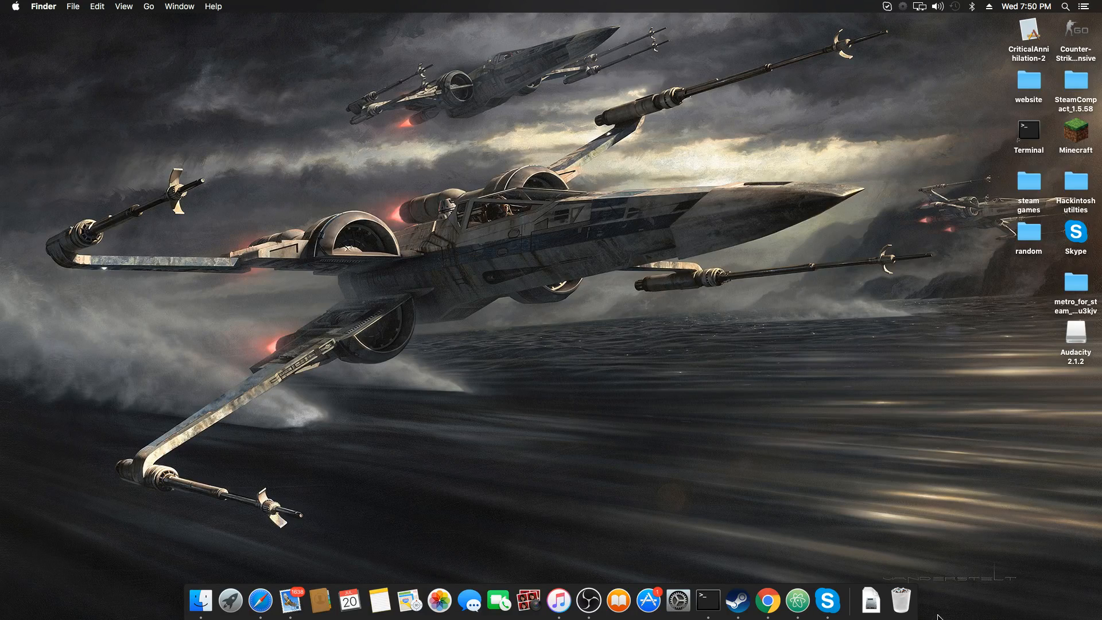
pyautogui.moveTo(768, 599)
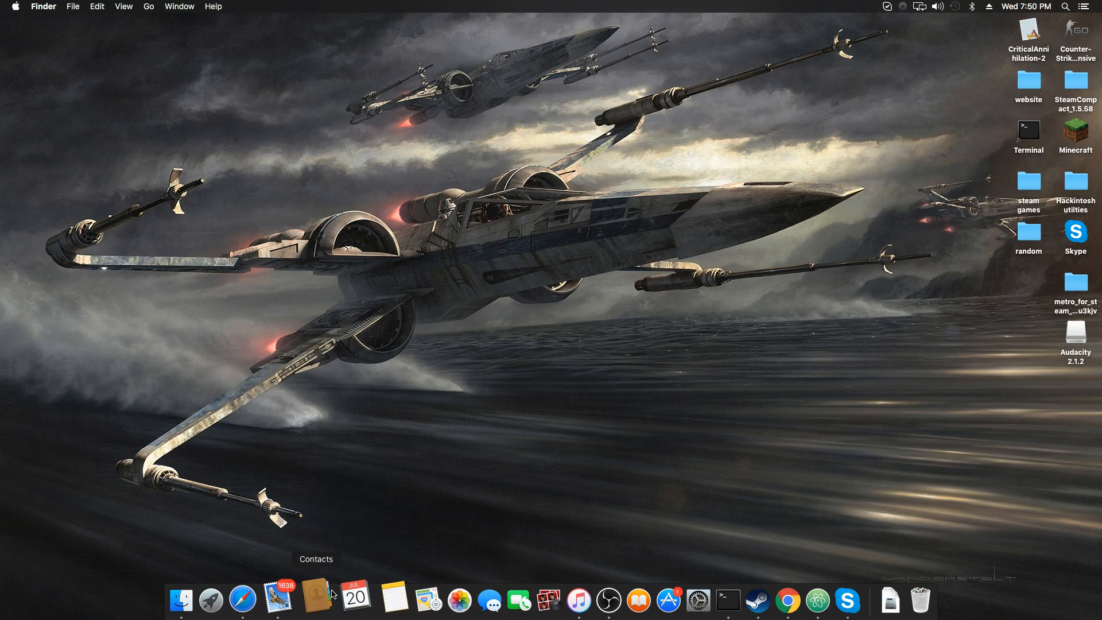
pyautogui.moveTo(354, 599)
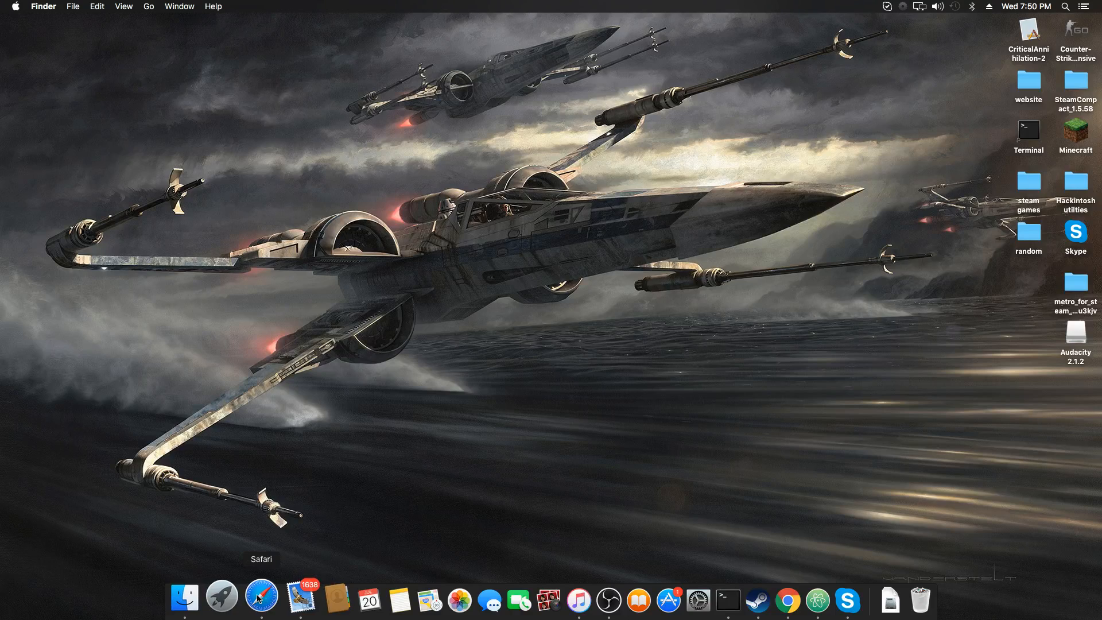
pyautogui.rightClick(261, 599)
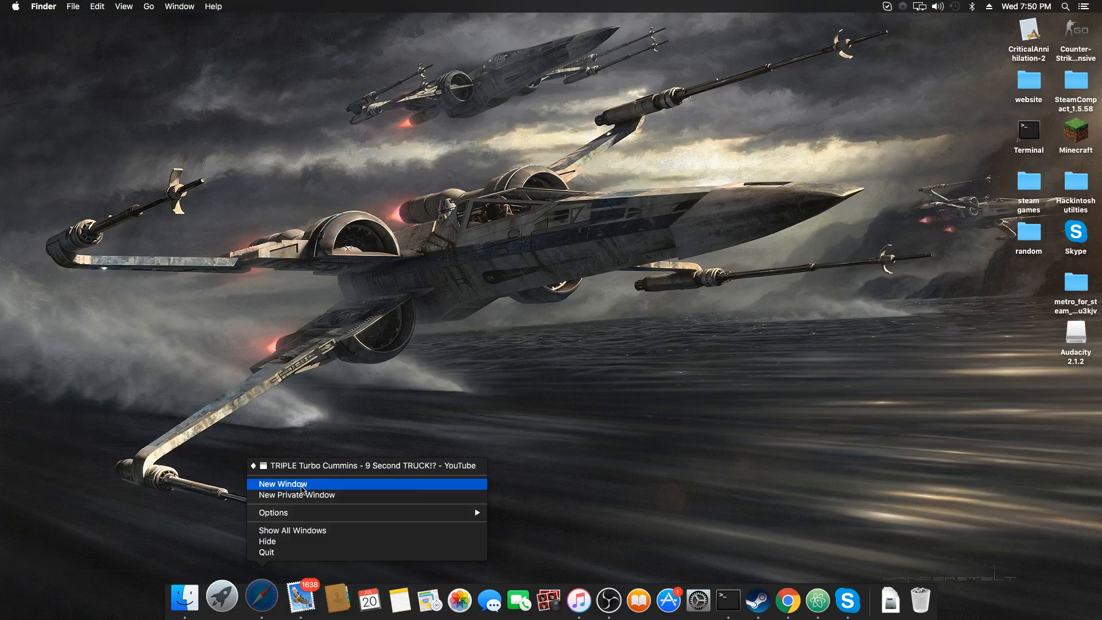
pyautogui.moveTo(296, 494)
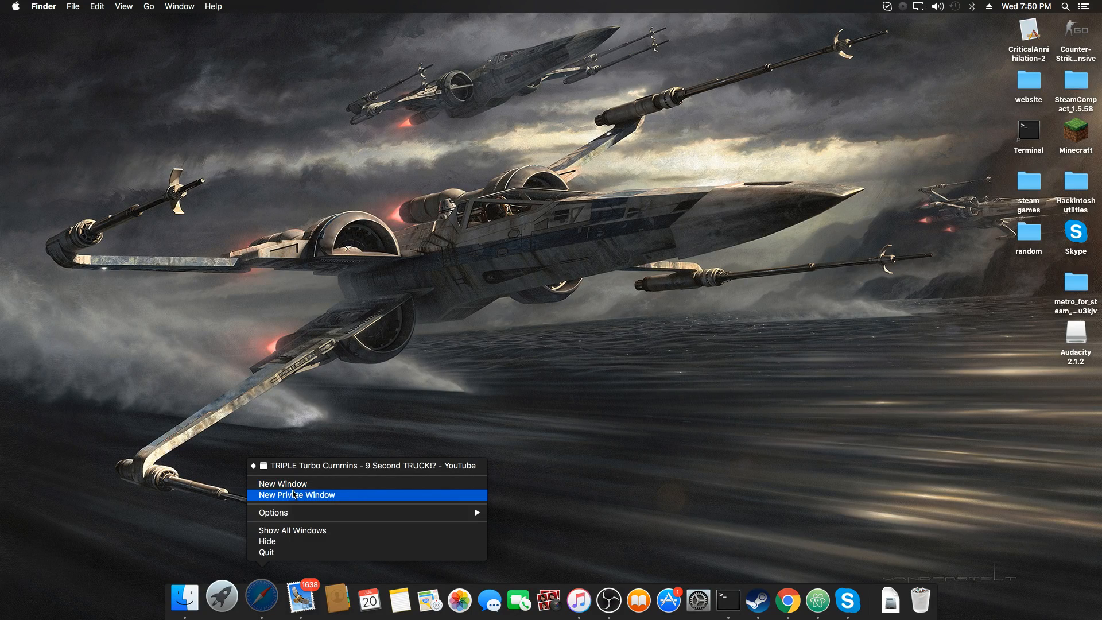
pyautogui.click(282, 484)
pyautogui.write('audacity download')
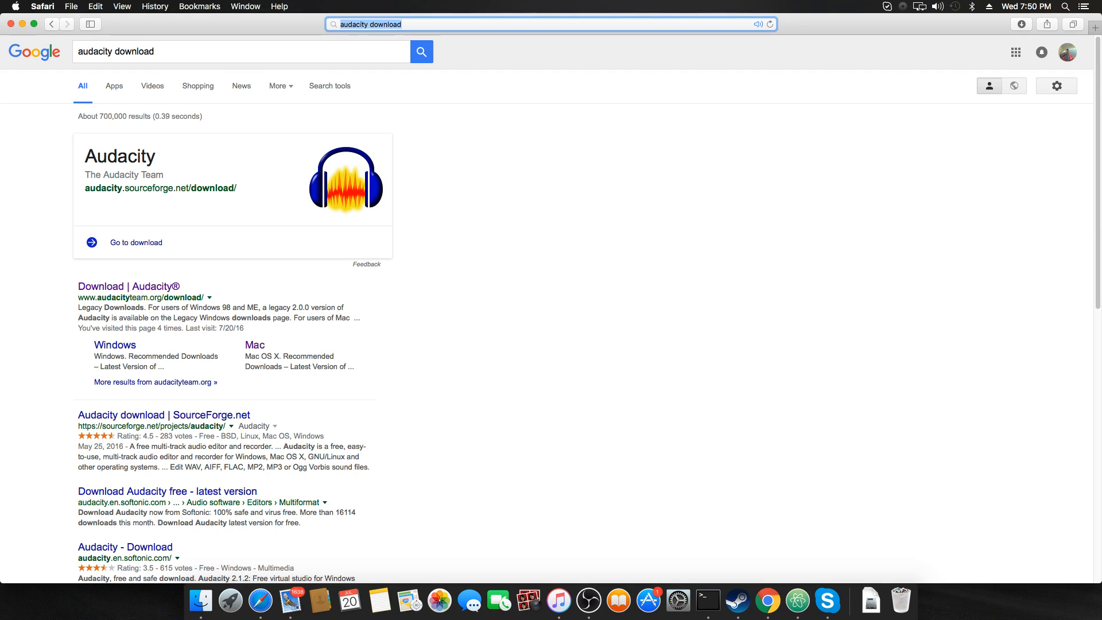
pyautogui.moveTo(228, 122)
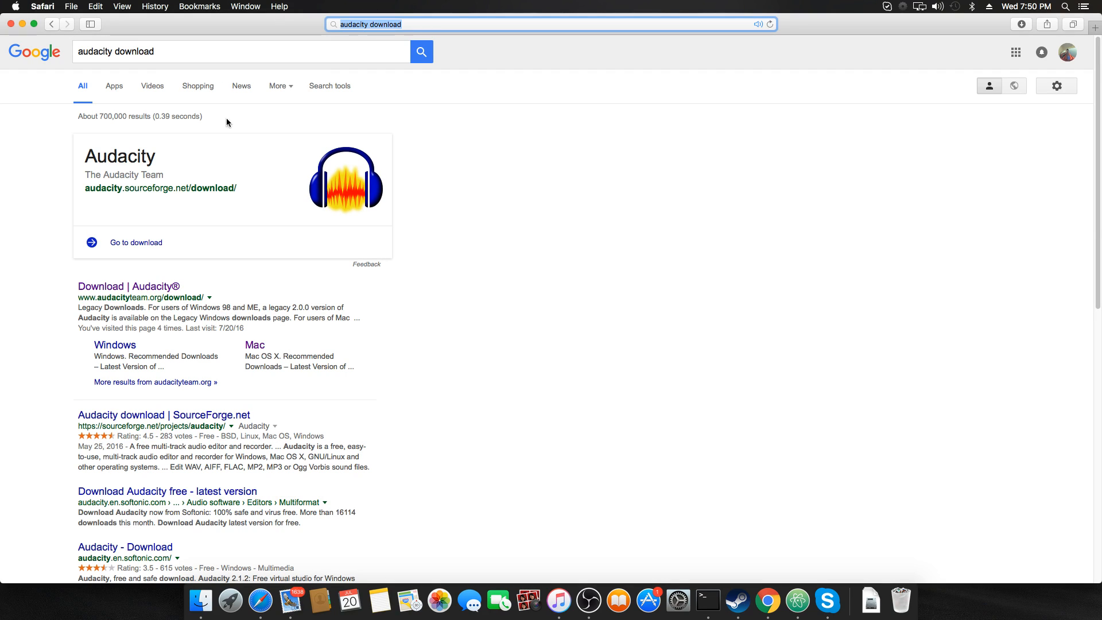
# Step: Go to the audacityteam.org download page listing Audacity 2.1.2 from the Google results
pyautogui.click(129, 286)
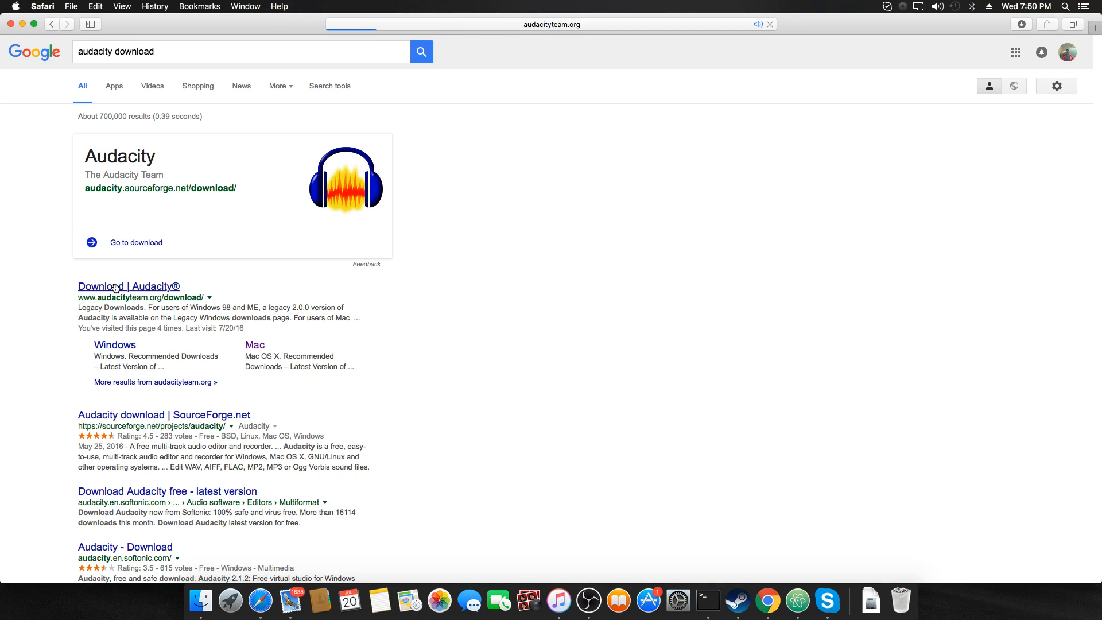
pyautogui.click(127, 286)
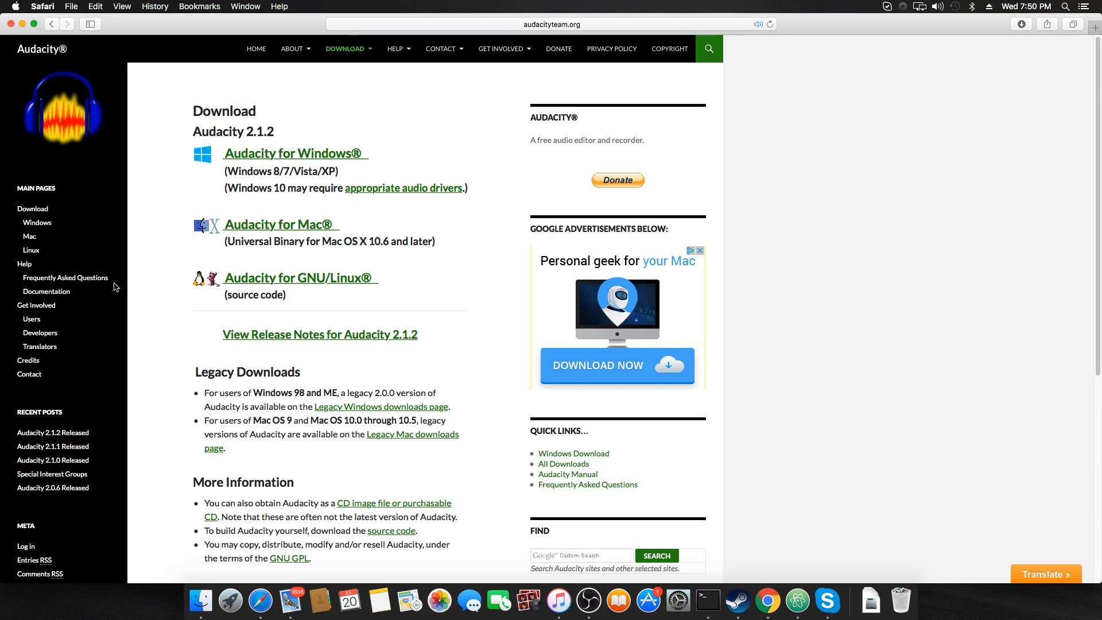
pyautogui.moveTo(295, 253)
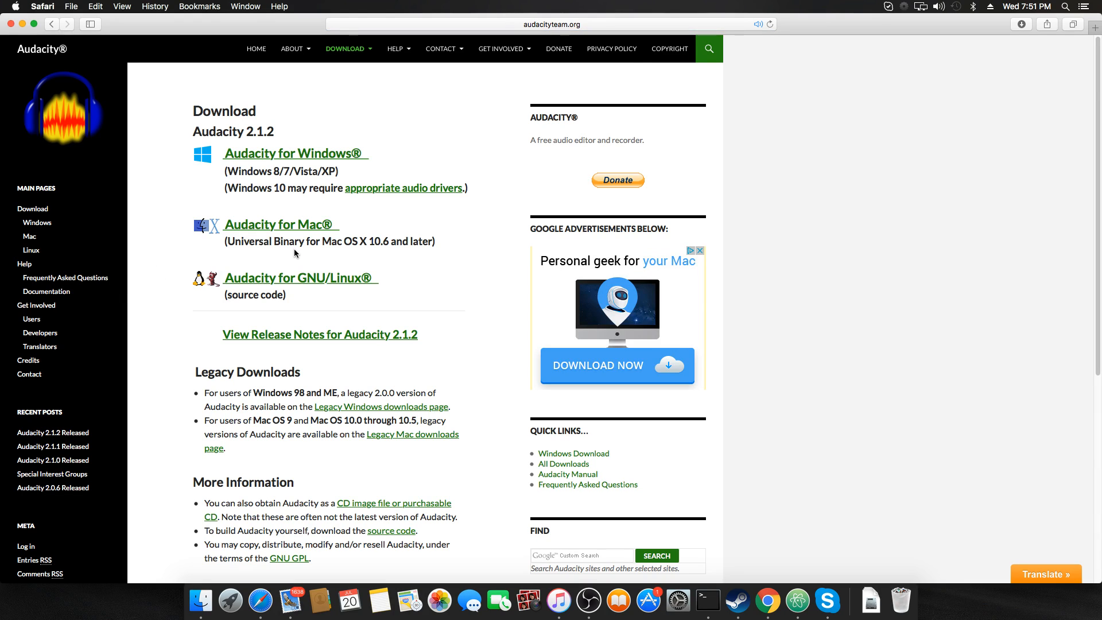
pyautogui.moveTo(275, 234)
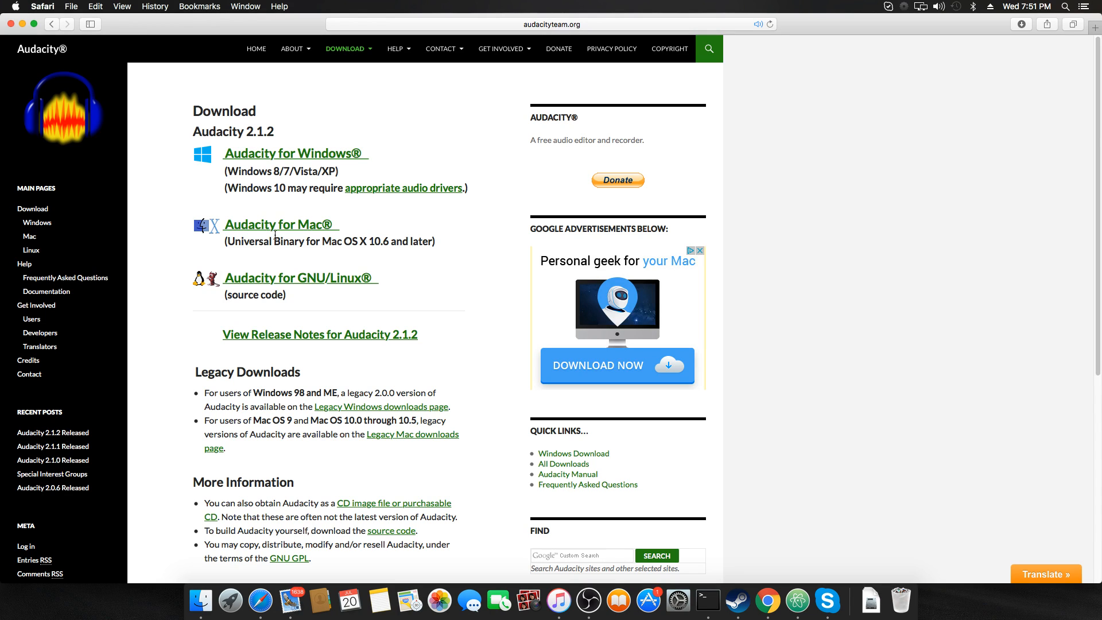
# Step: Download the Mac build, install Audacity to Applications and search 'aud' in Launchpad to launch it
pyautogui.click(280, 224)
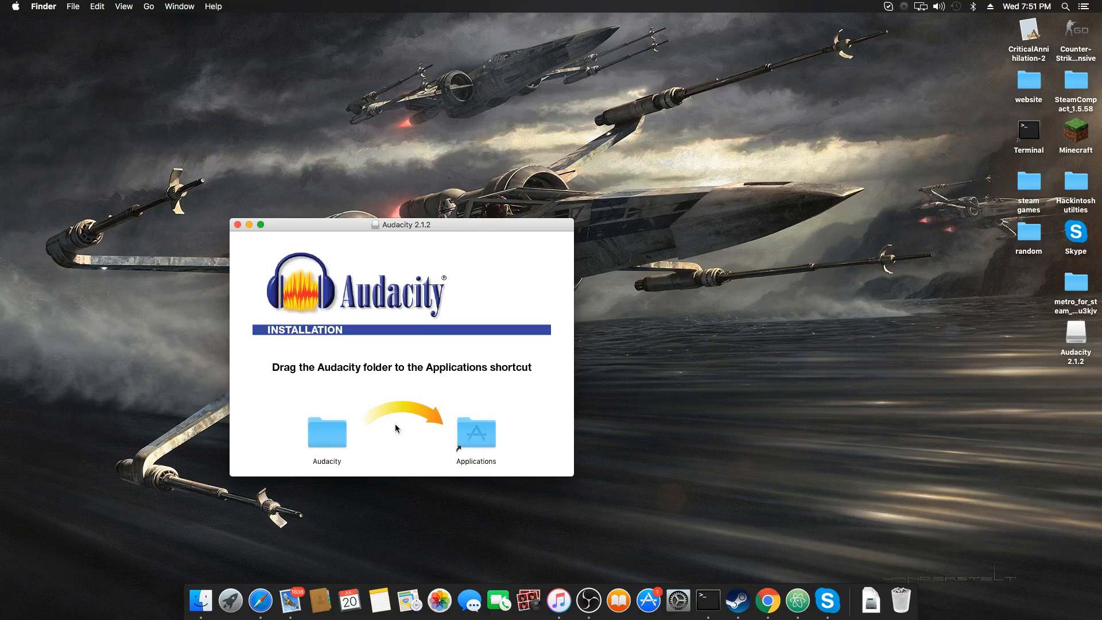
pyautogui.moveTo(401, 224); pyautogui.dragTo(692, 155)
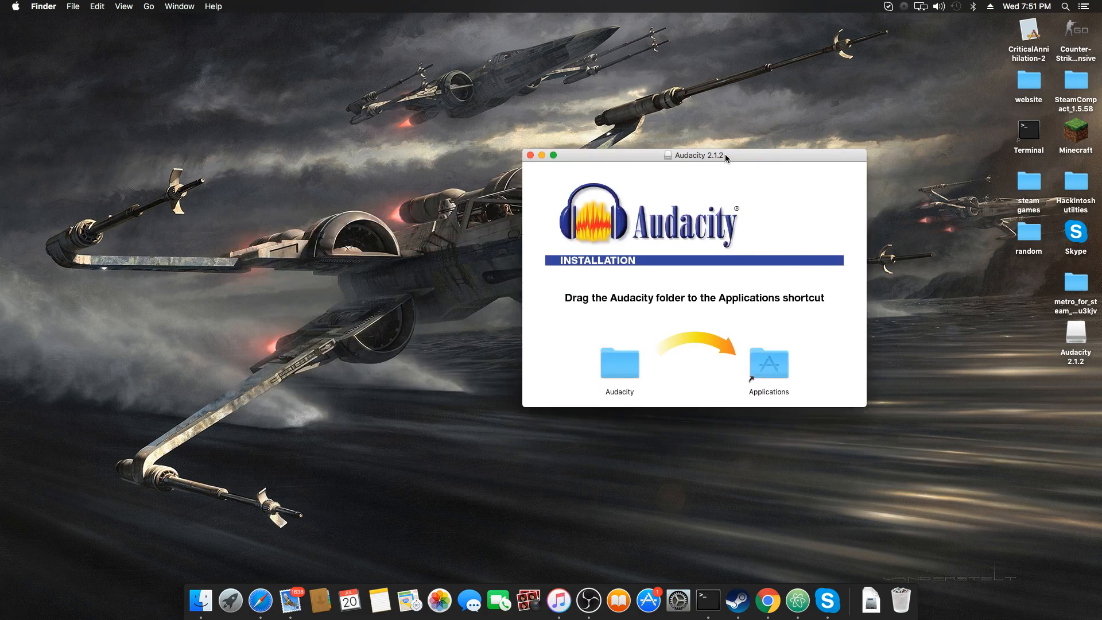
pyautogui.moveTo(403, 405)
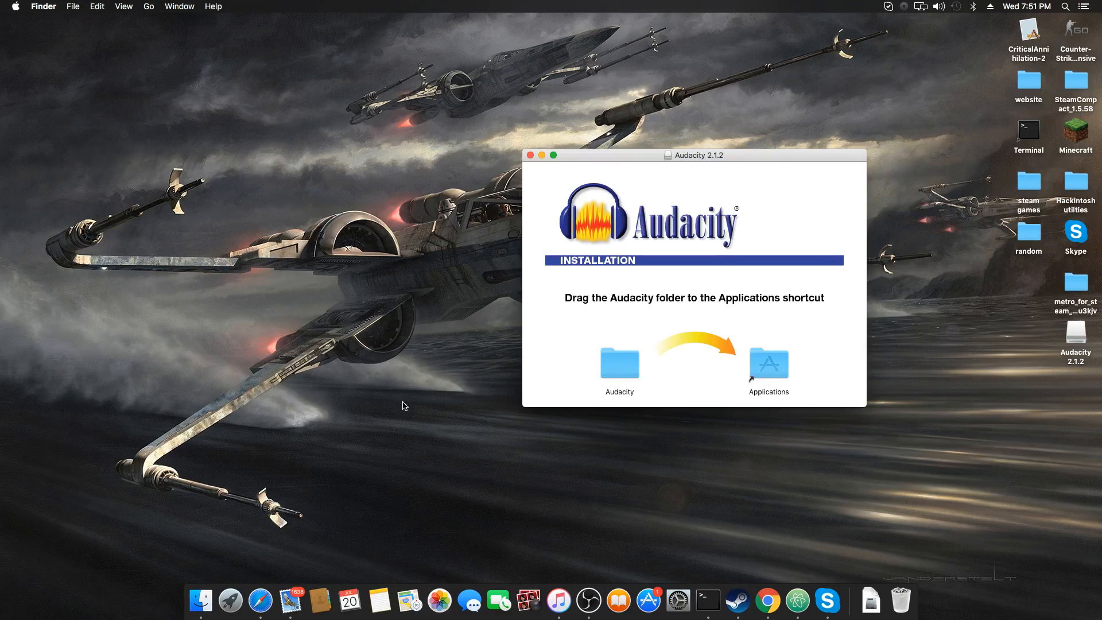
pyautogui.click(229, 600)
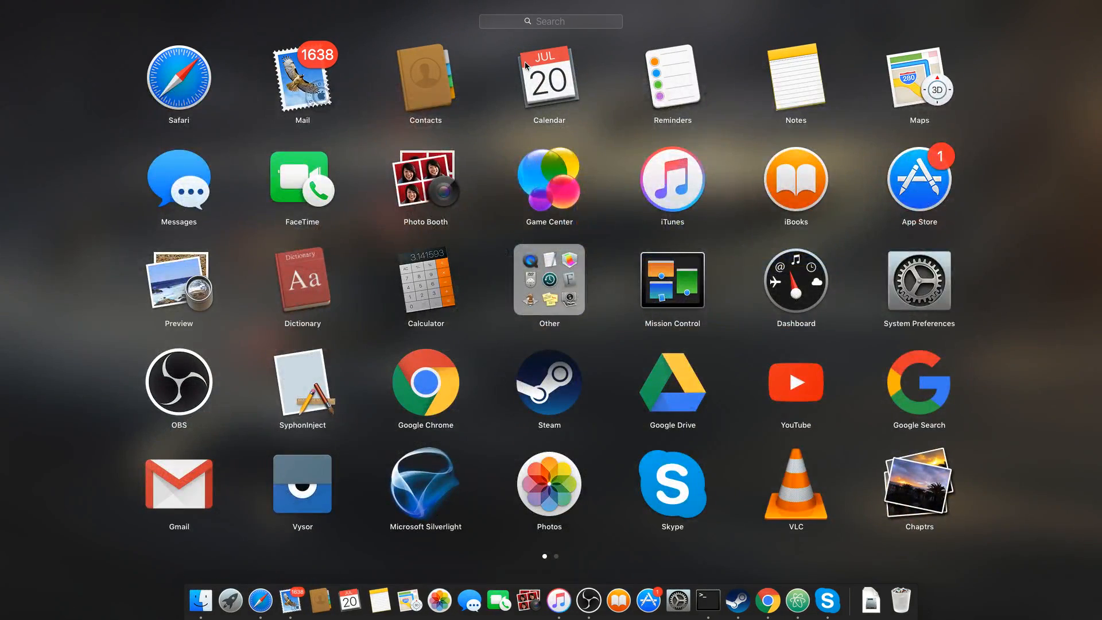
pyautogui.write('aud')
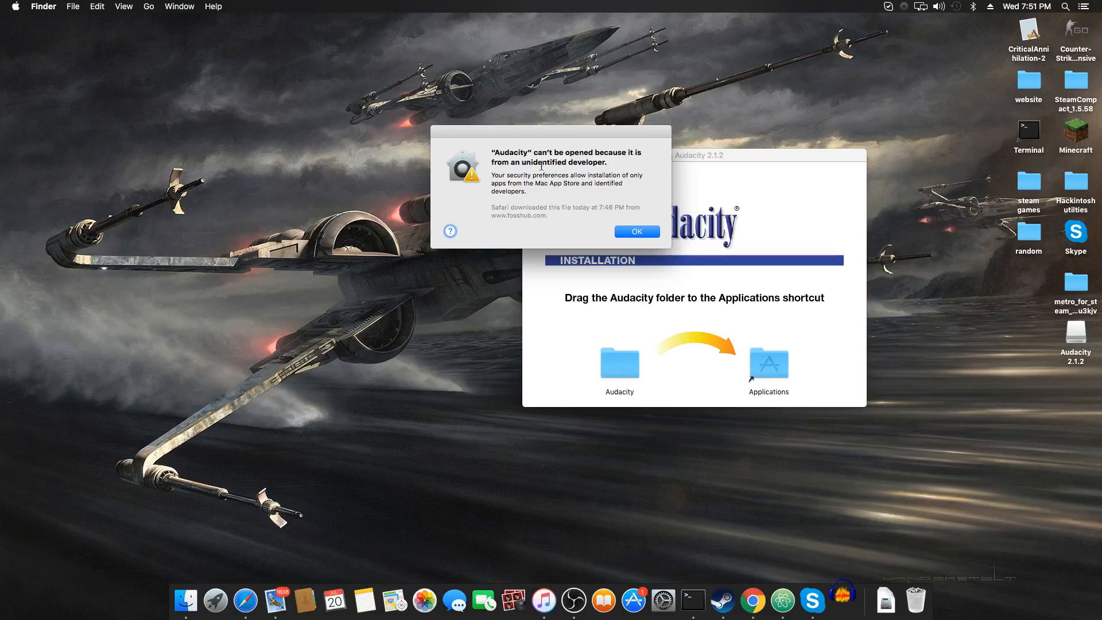
# Step: Dismiss the unidentified-developer alert and reach the Security & Privacy pane noting Audacity was blocked
pyautogui.click(635, 230)
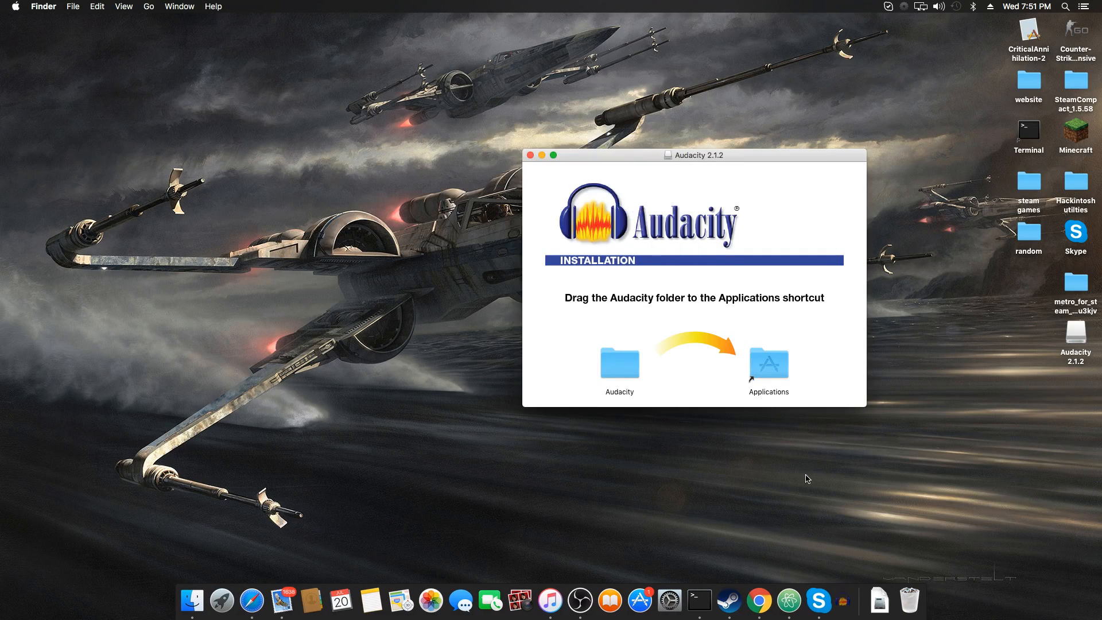
pyautogui.click(681, 586)
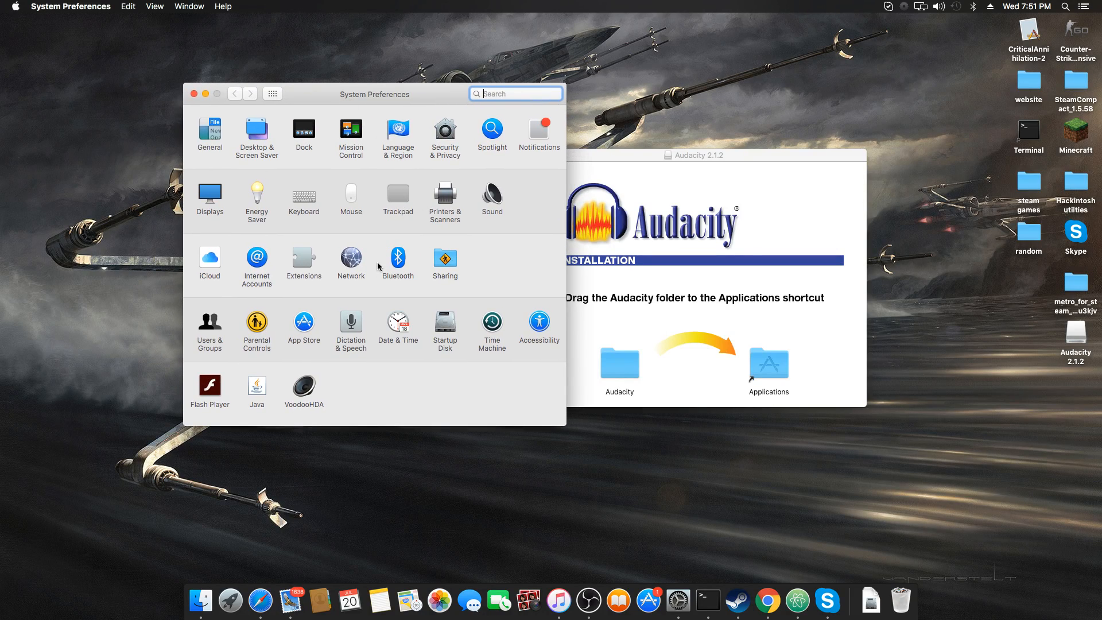
pyautogui.moveTo(507, 265)
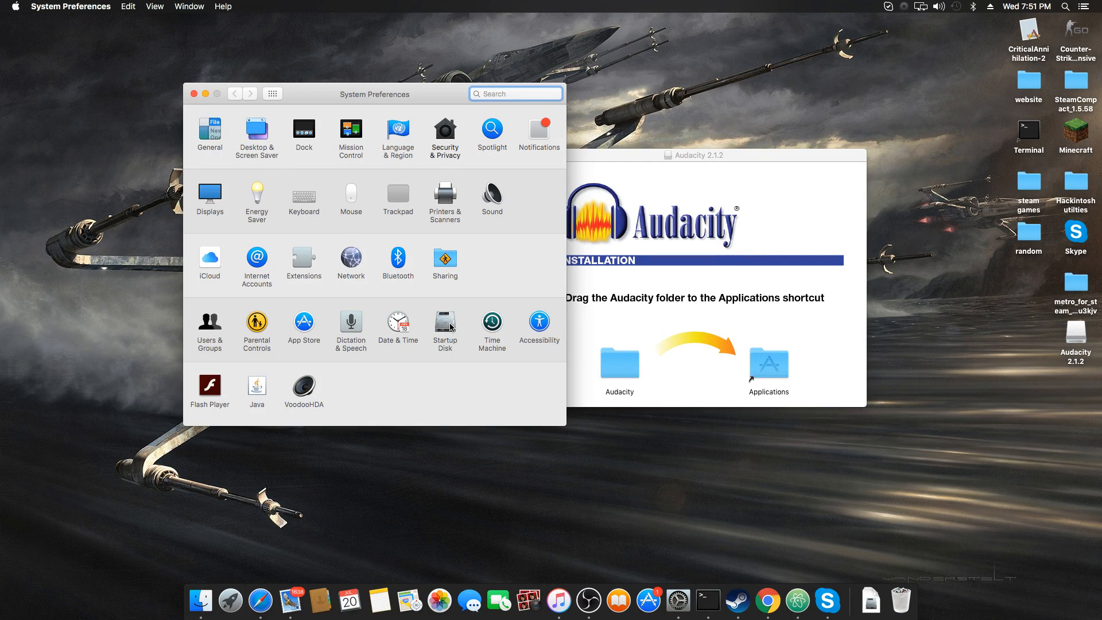
pyautogui.click(444, 130)
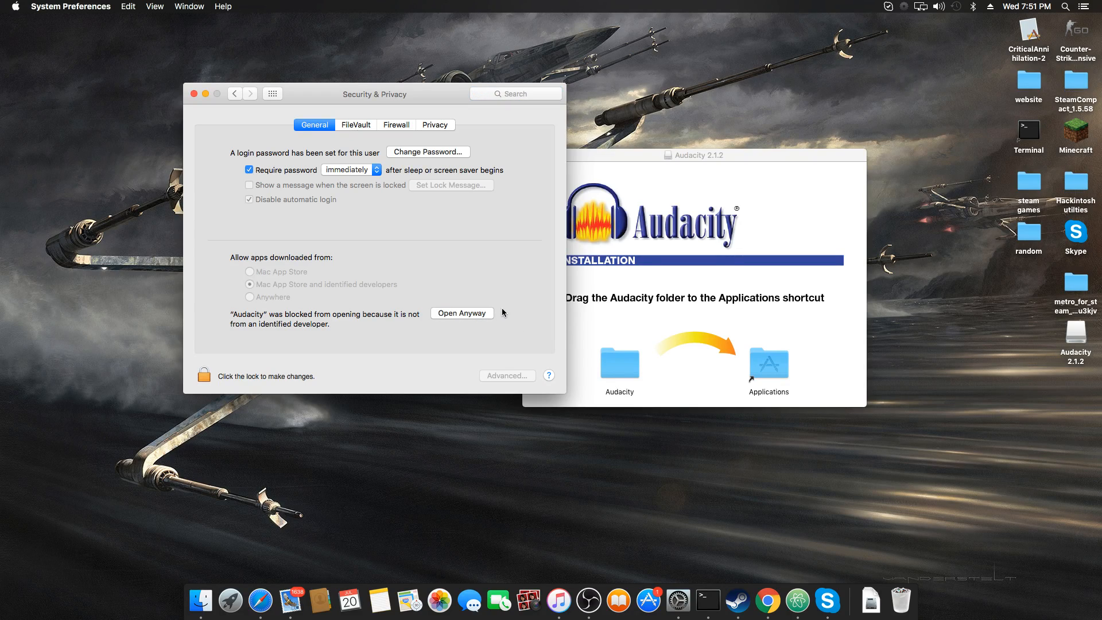
pyautogui.moveTo(375, 93); pyautogui.dragTo(806, 137)
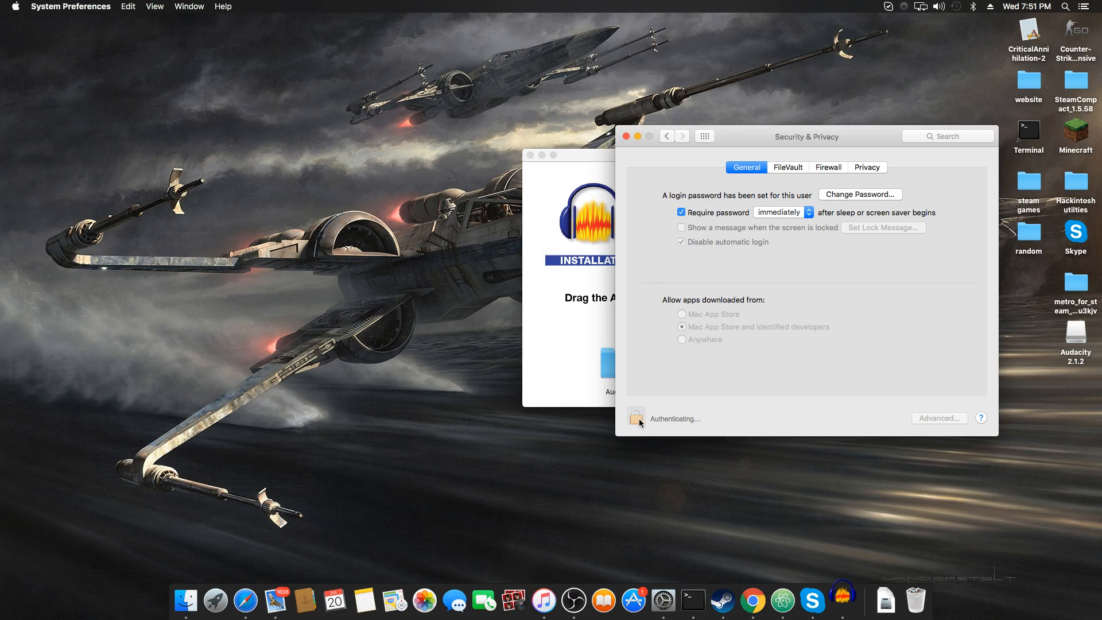
# Step: Unlock with the password, allow apps downloaded from Anywhere, confirm the warning and close the pane
pyautogui.write('••••')
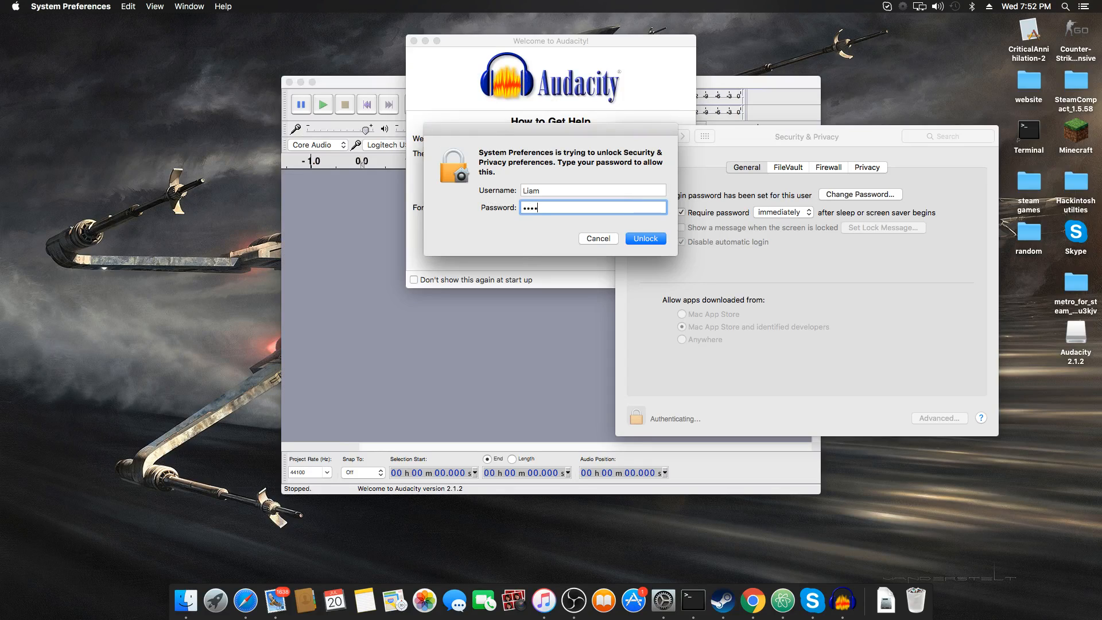
pyautogui.click(644, 238)
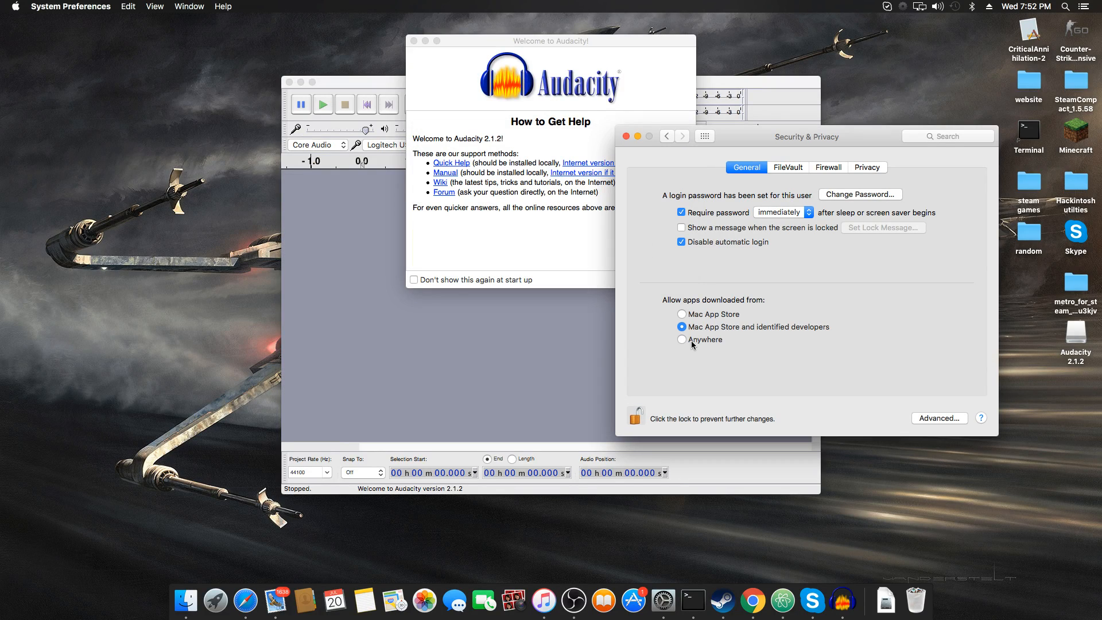
pyautogui.click(680, 340)
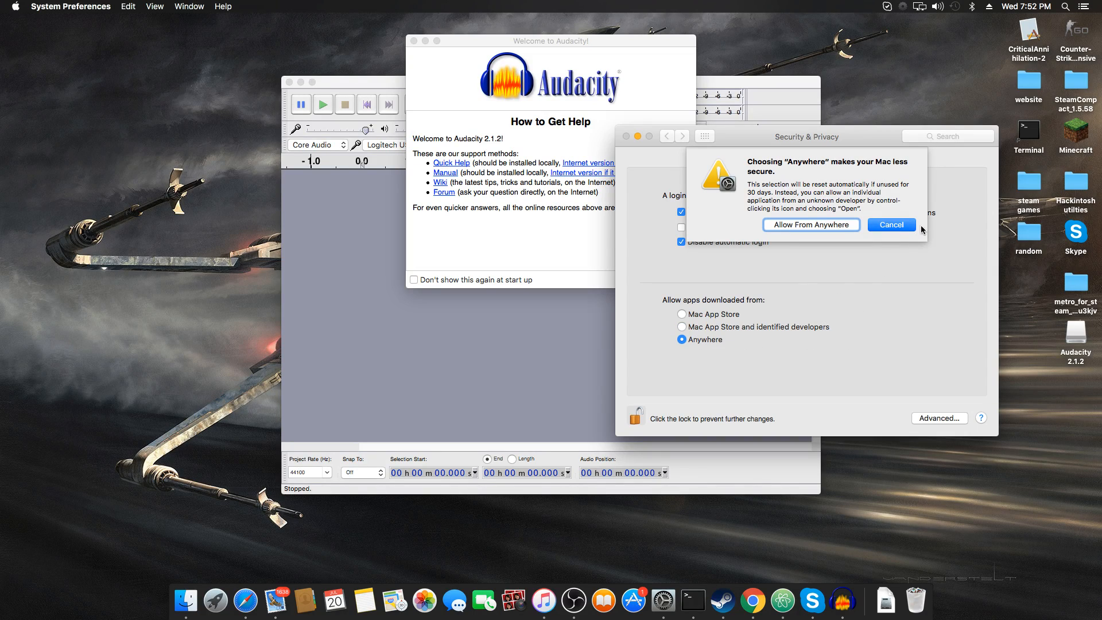
pyautogui.click(891, 224)
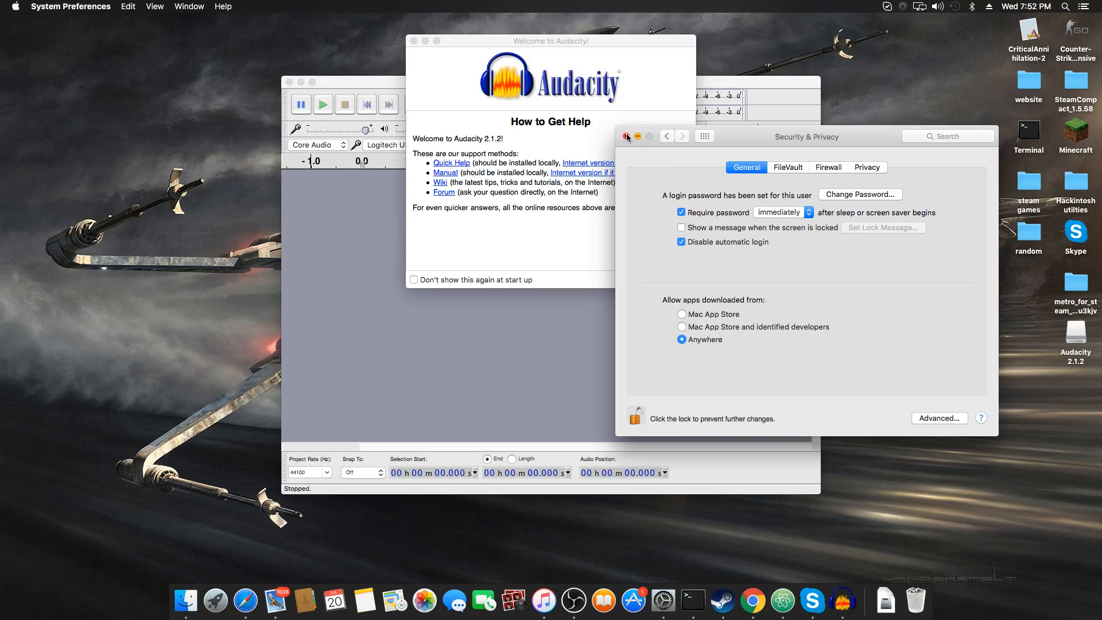
pyautogui.click(635, 415)
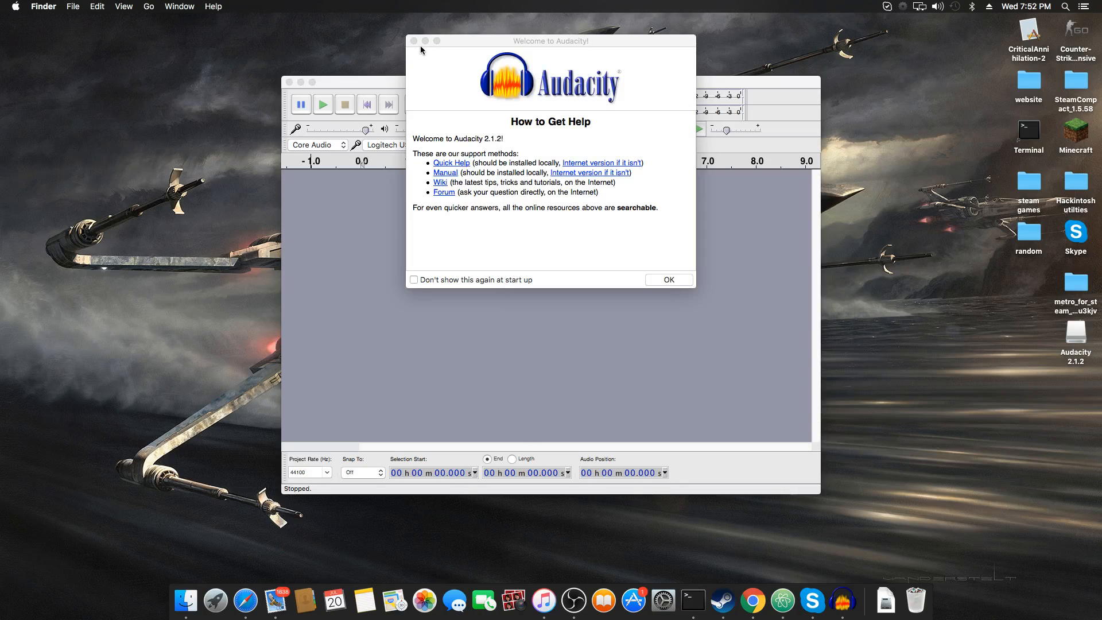
# Step: Dismiss the Welcome to Audacity dialog and close the empty project window
pyautogui.click(667, 279)
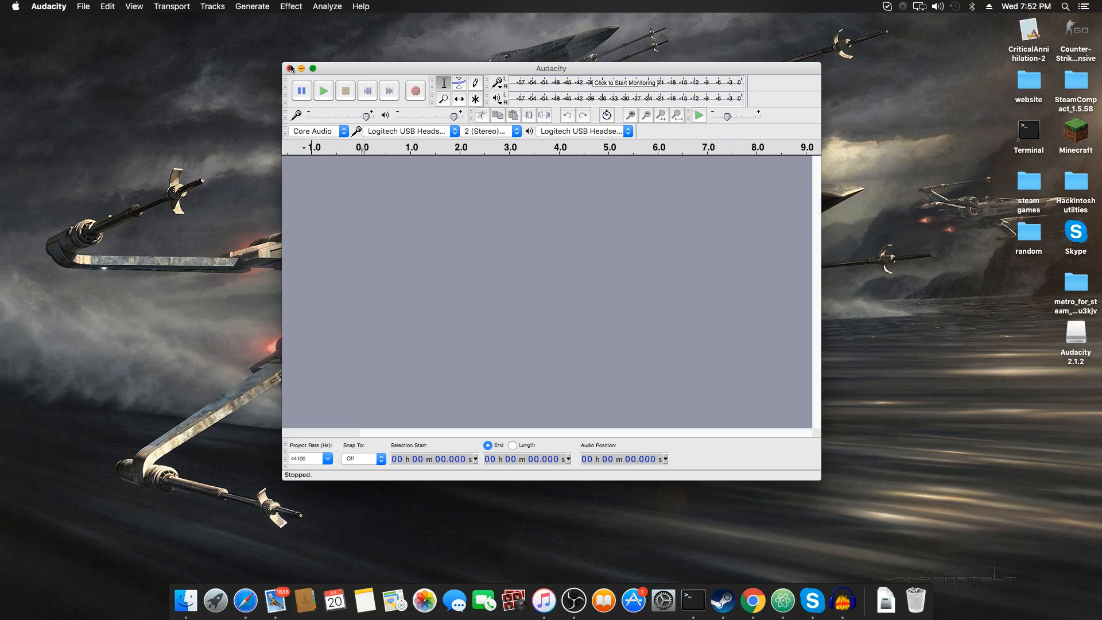
pyautogui.click(289, 68)
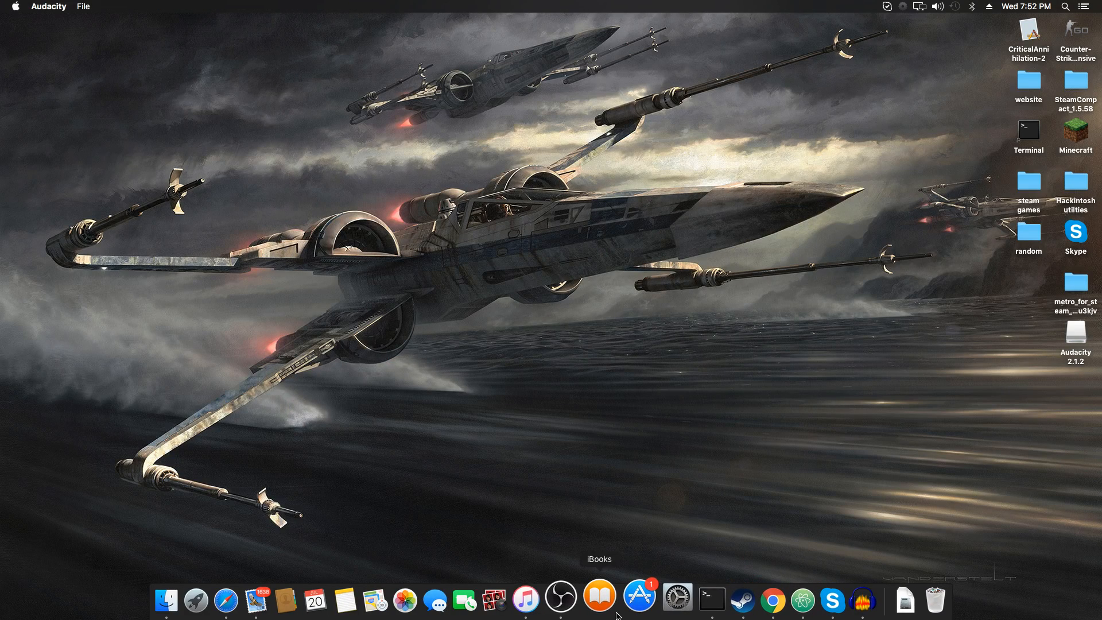
# Step: Bring the OBS recording window back up from the Dock
pyautogui.click(559, 599)
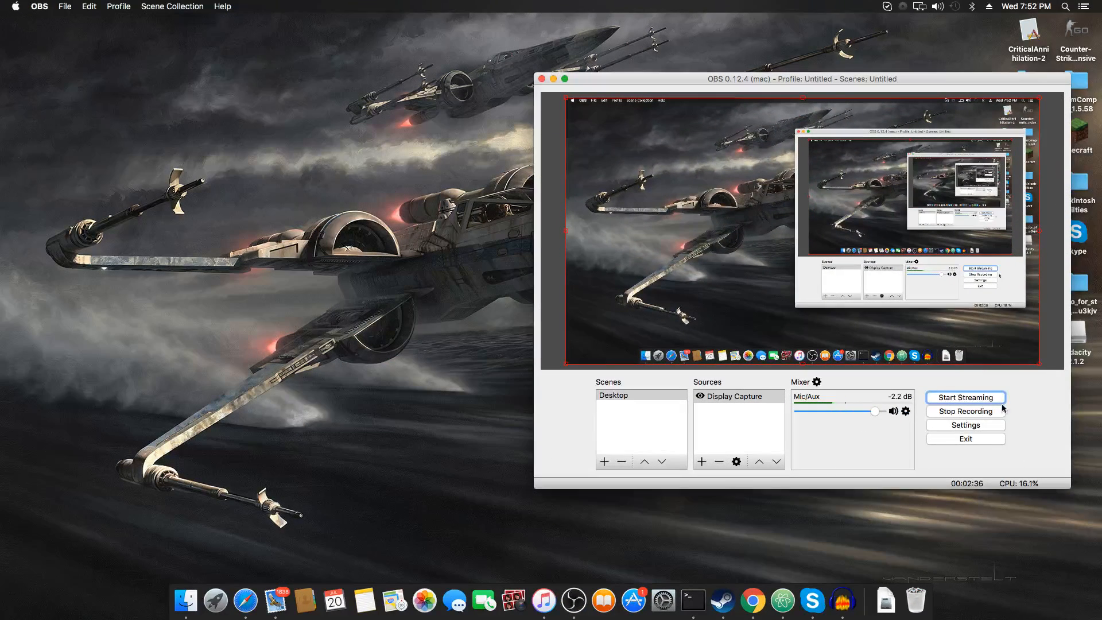